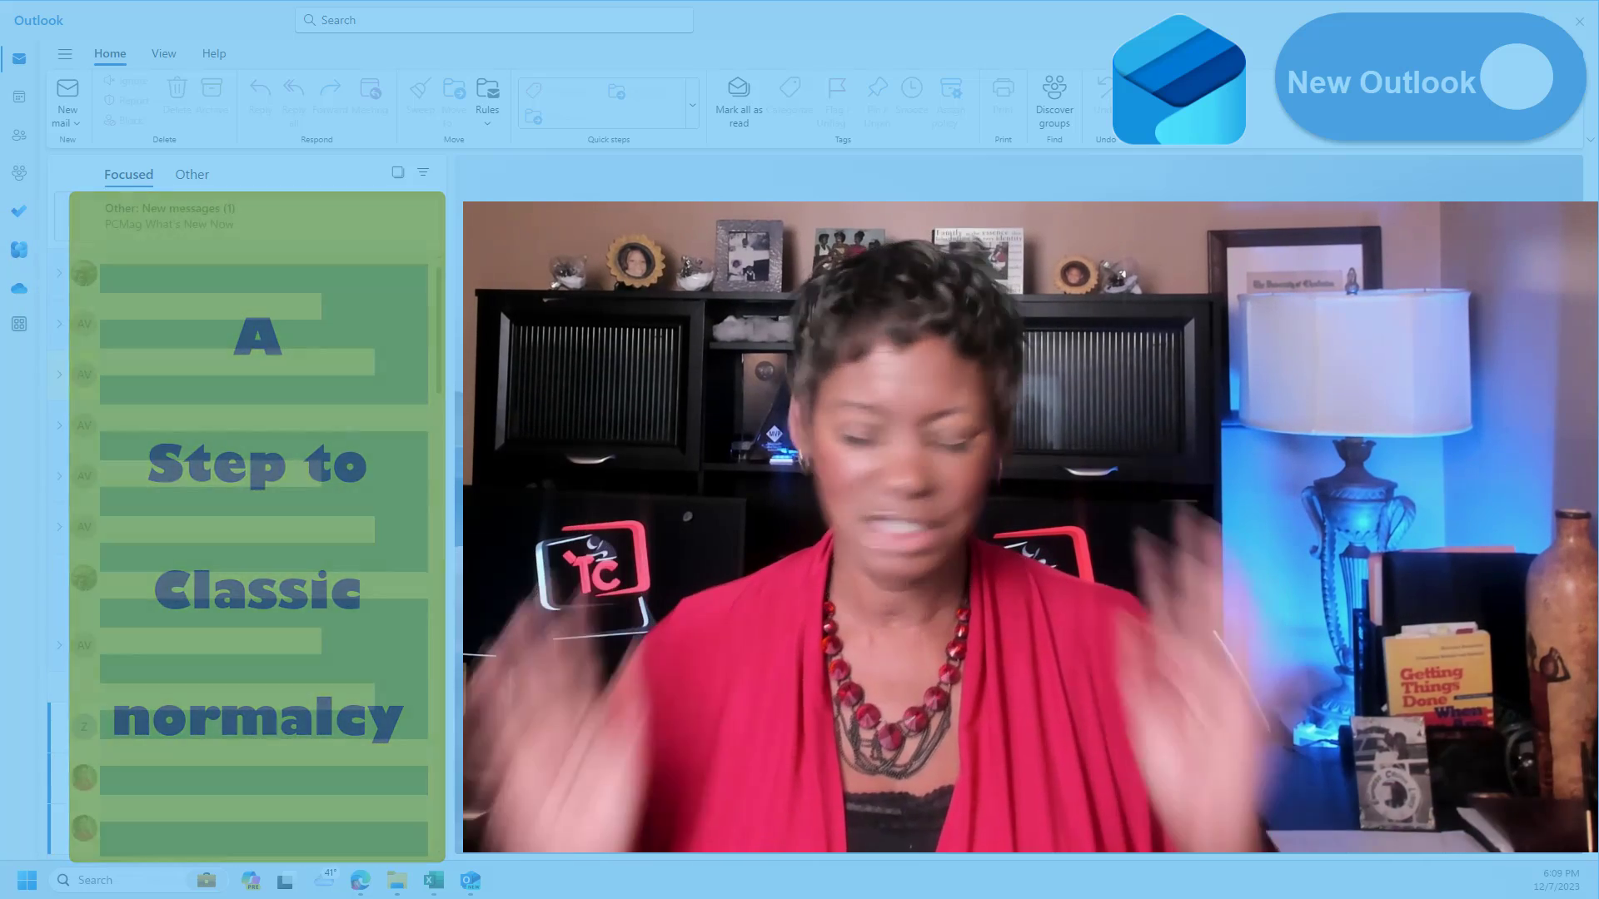
# - Open the Outlook (new) page under Apps > Default apps
pyautogui.click(213, 54)
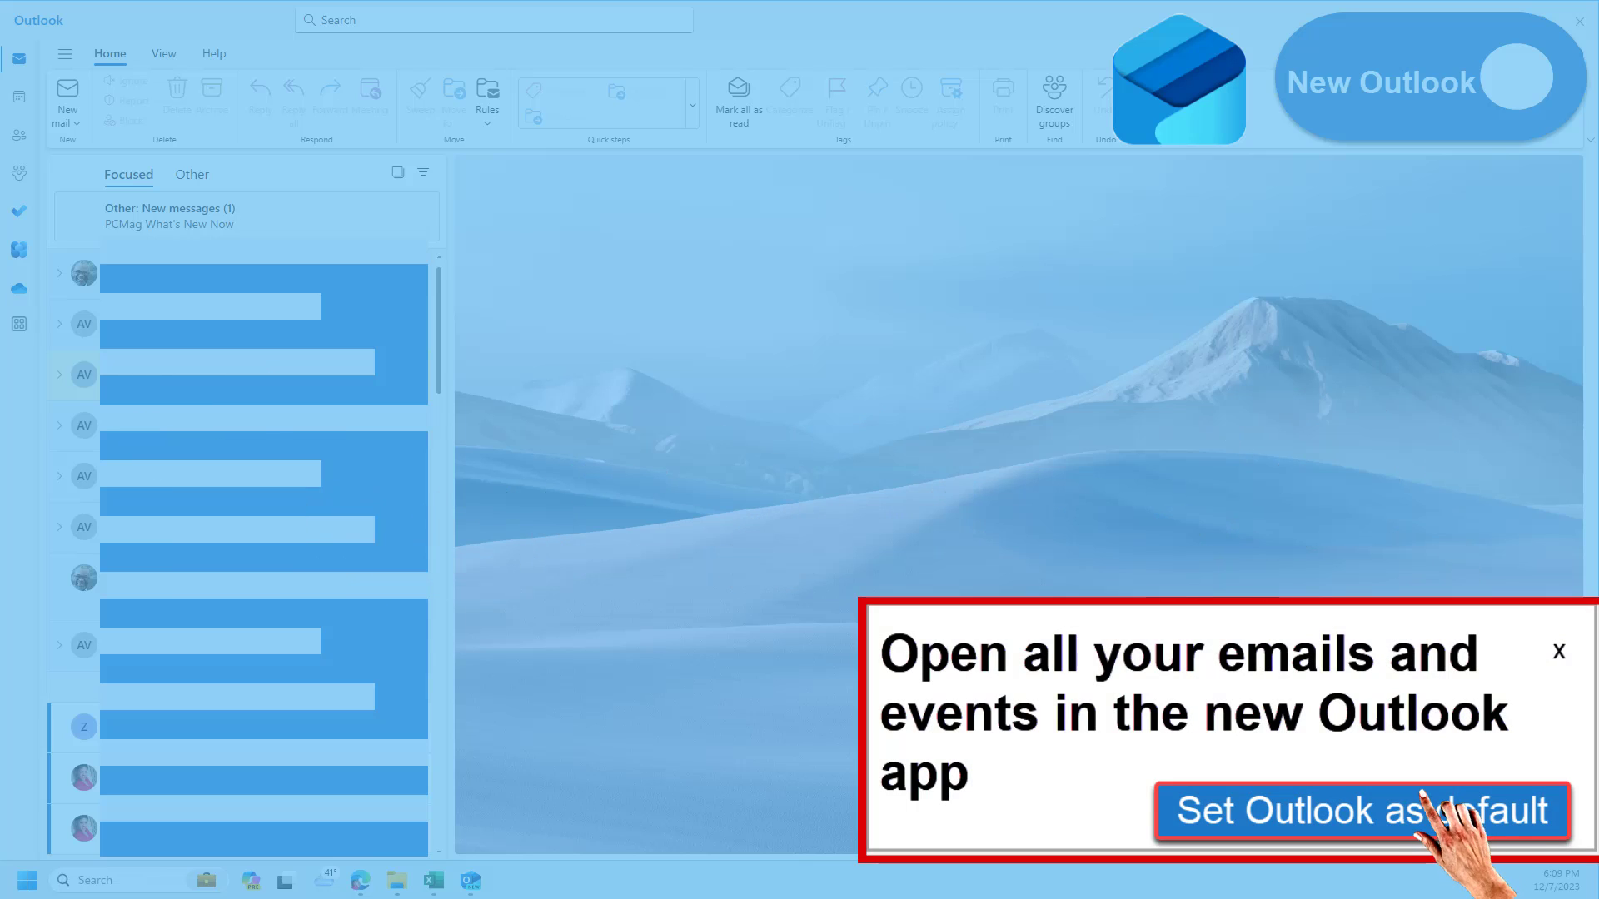
pyautogui.click(1339, 812)
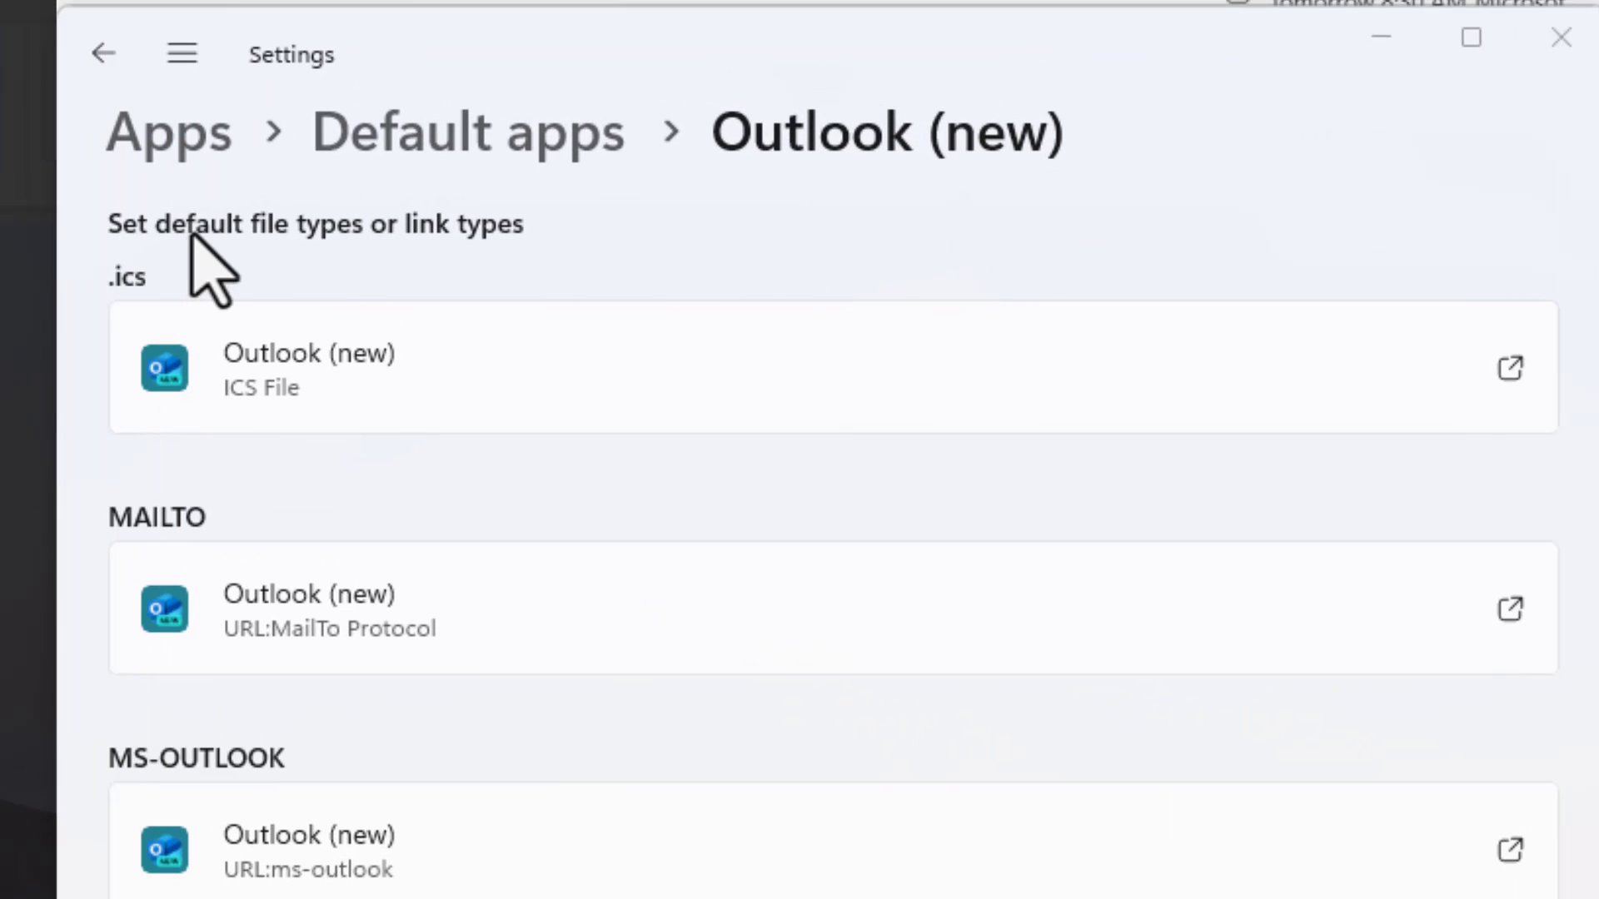
pyautogui.moveTo(352, 270)
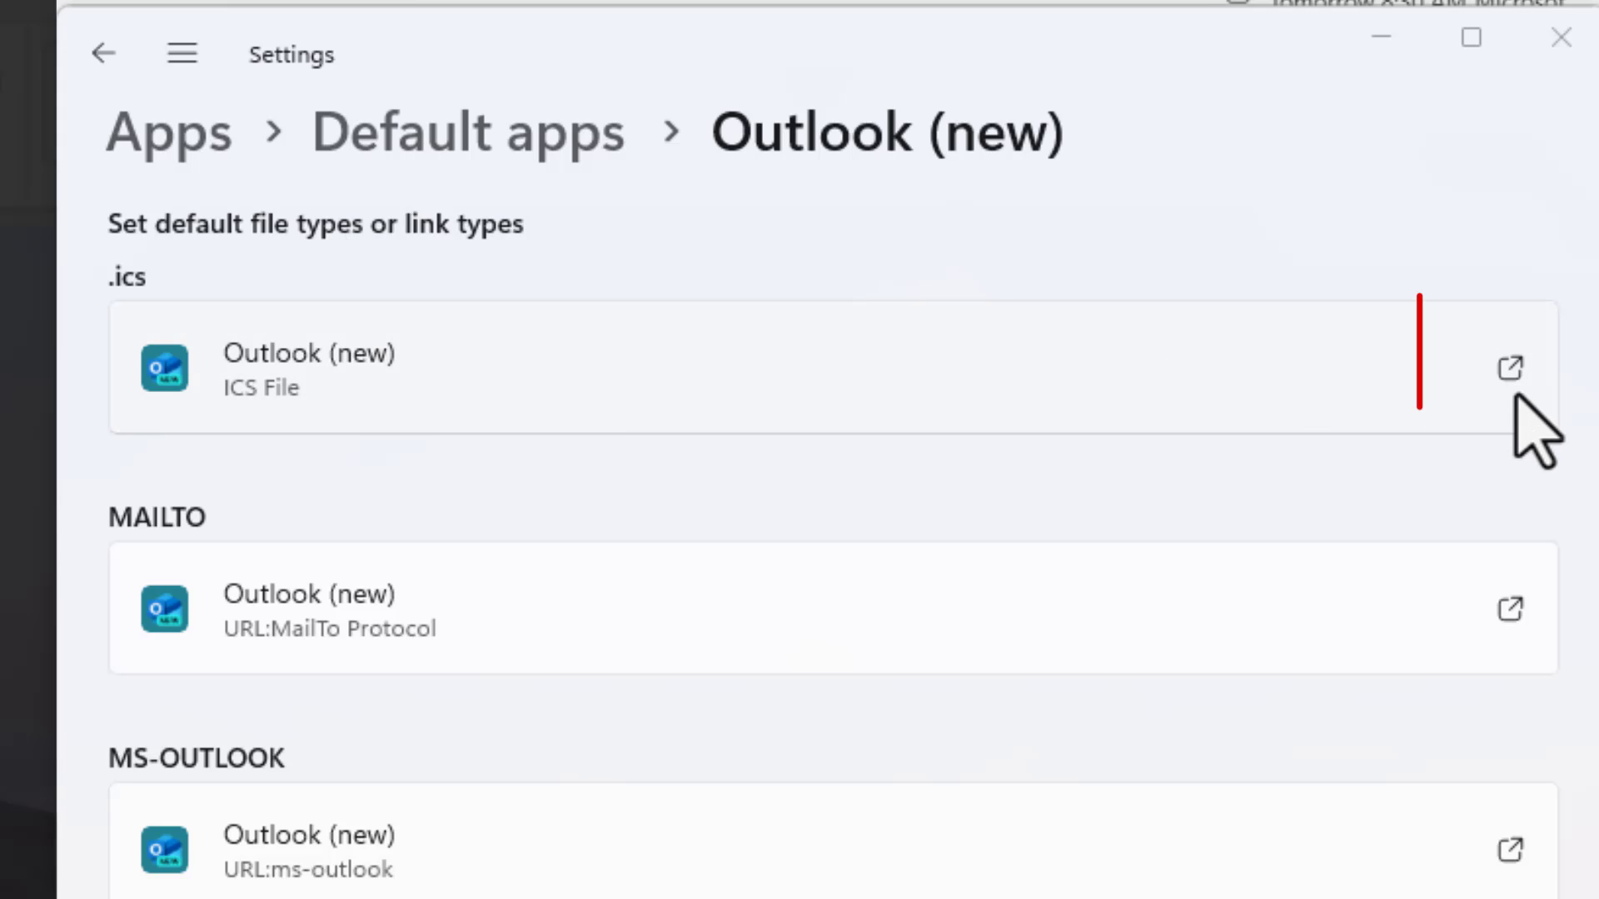
# - Pick Outlook (new) for .ics files and set it as default
pyautogui.click(1507, 368)
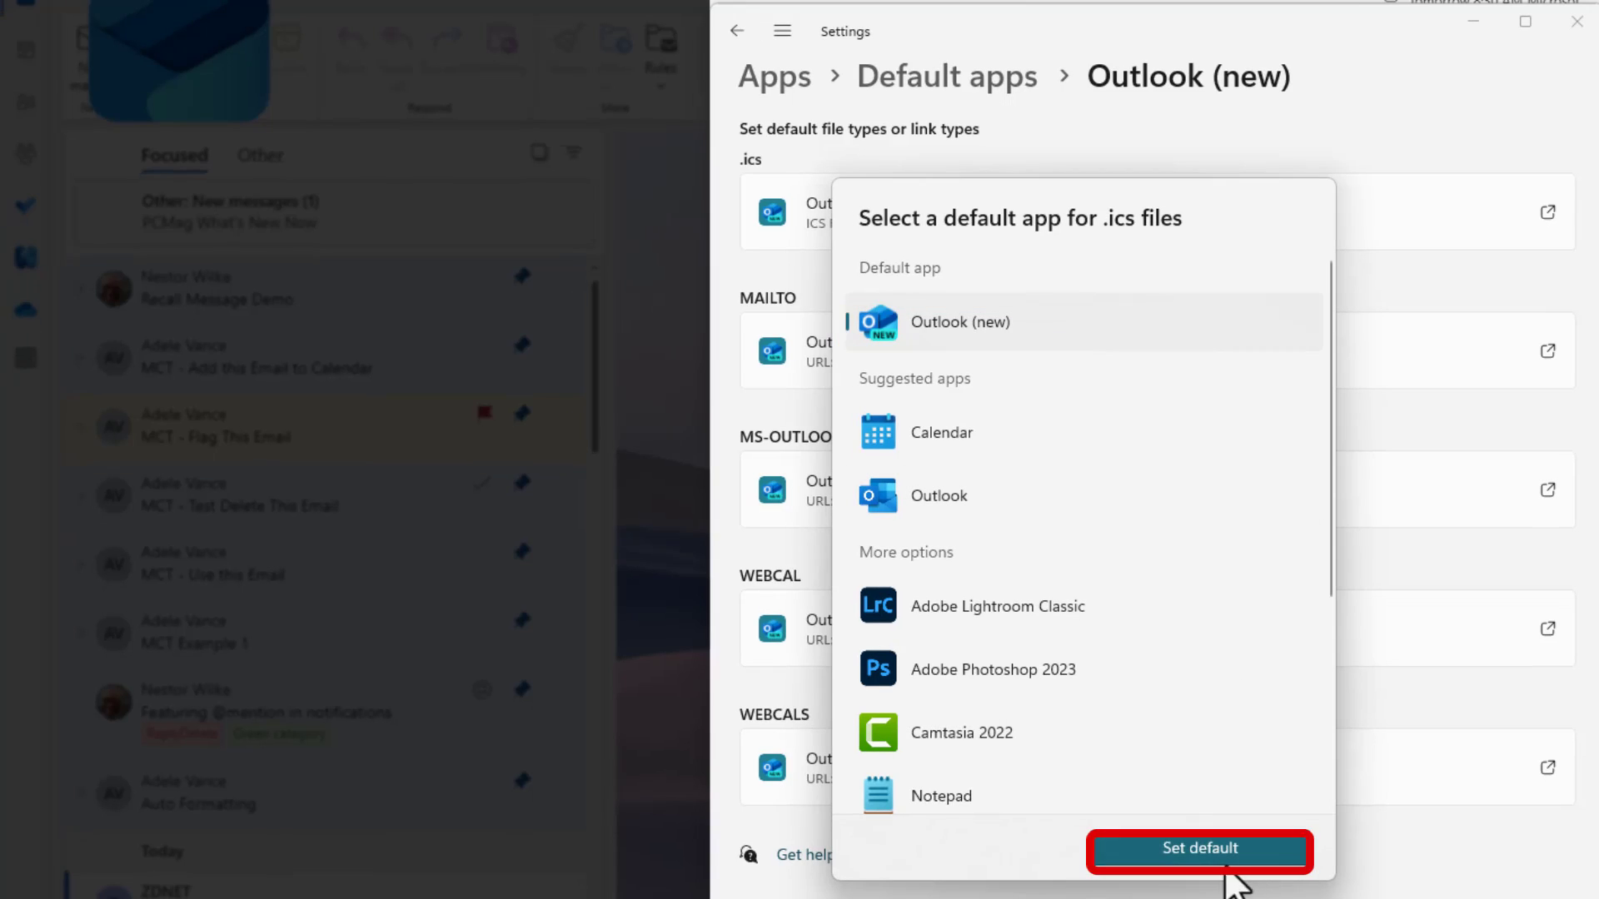
pyautogui.click(1198, 848)
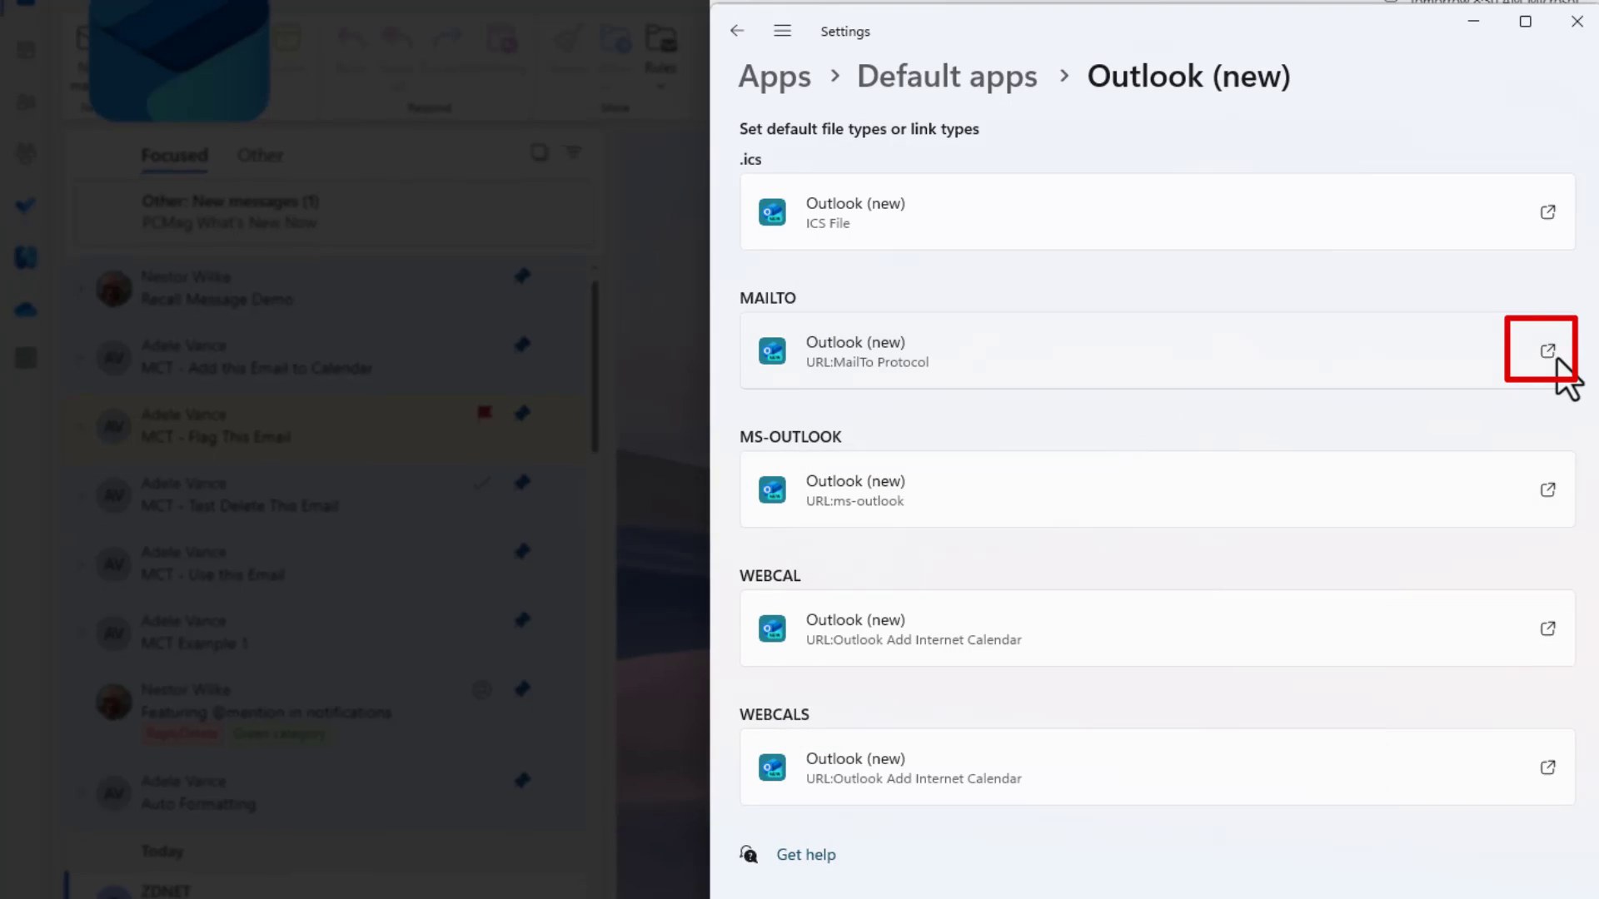
# - Confirm Outlook (new) as default for MAILTO, WEBCAL and WEBCALS links
pyautogui.click(1547, 349)
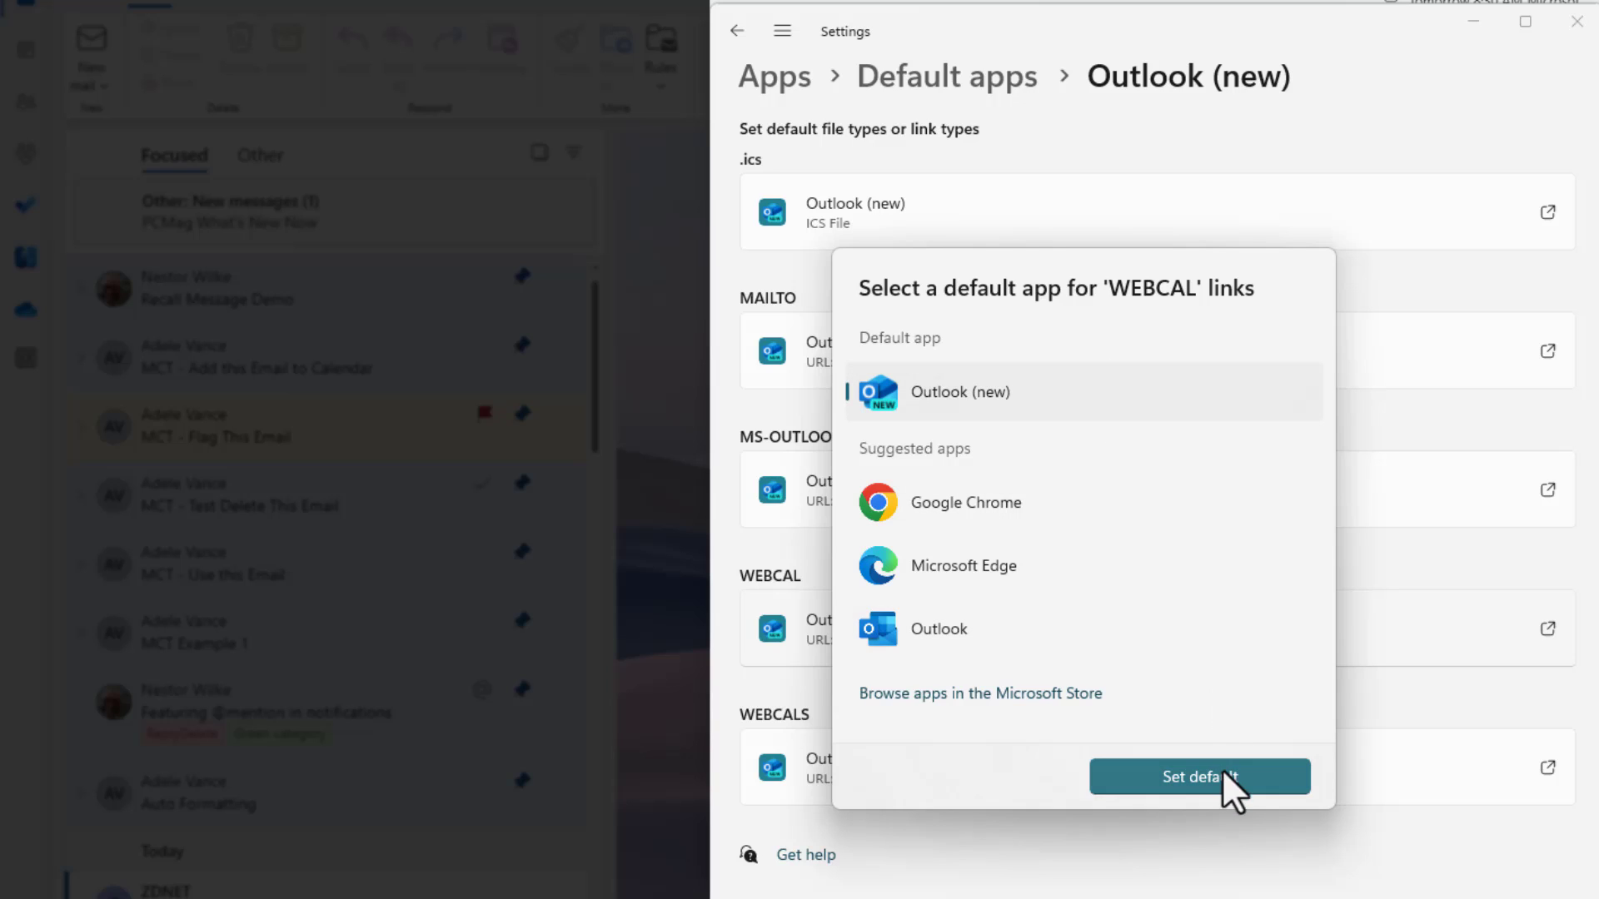
pyautogui.click(1199, 776)
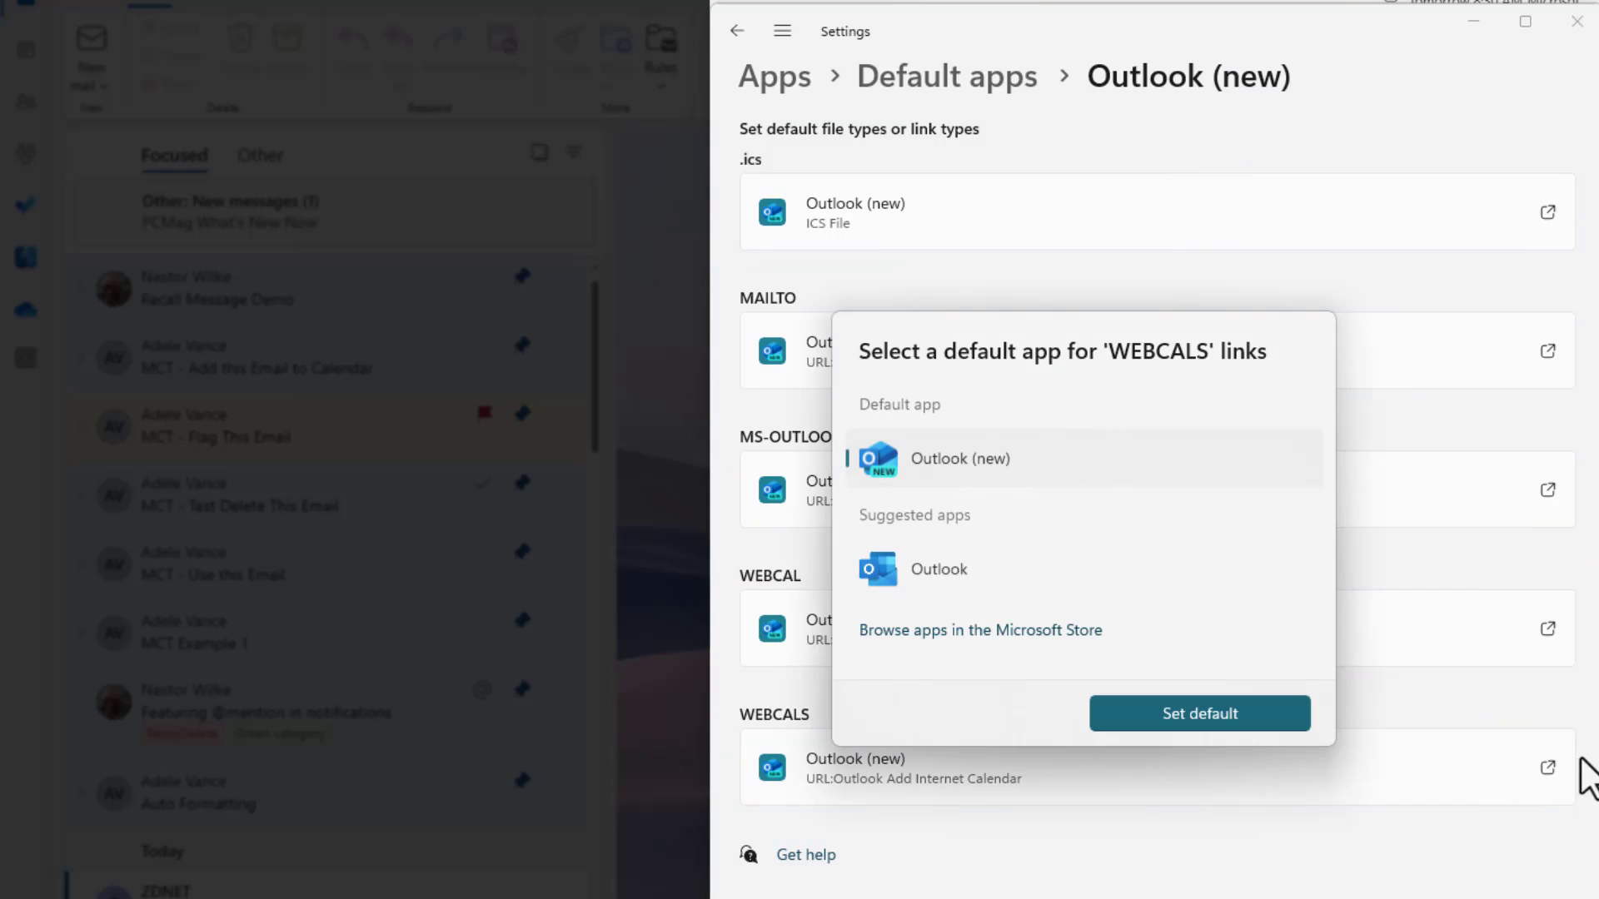
pyautogui.click(1199, 712)
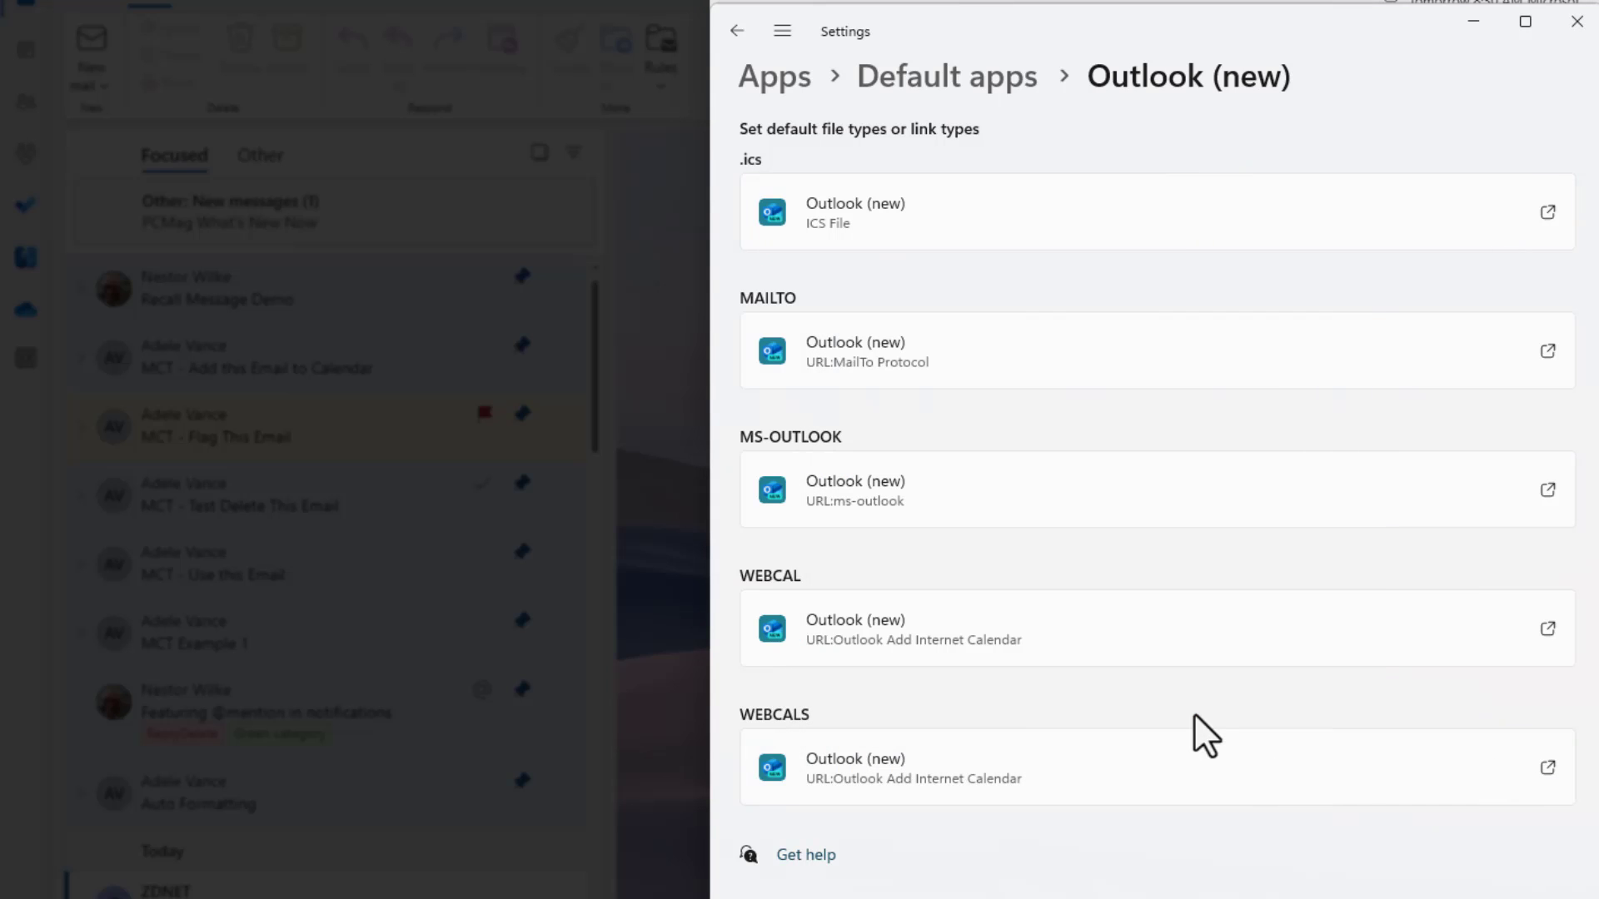
pyautogui.moveTo(782, 31)
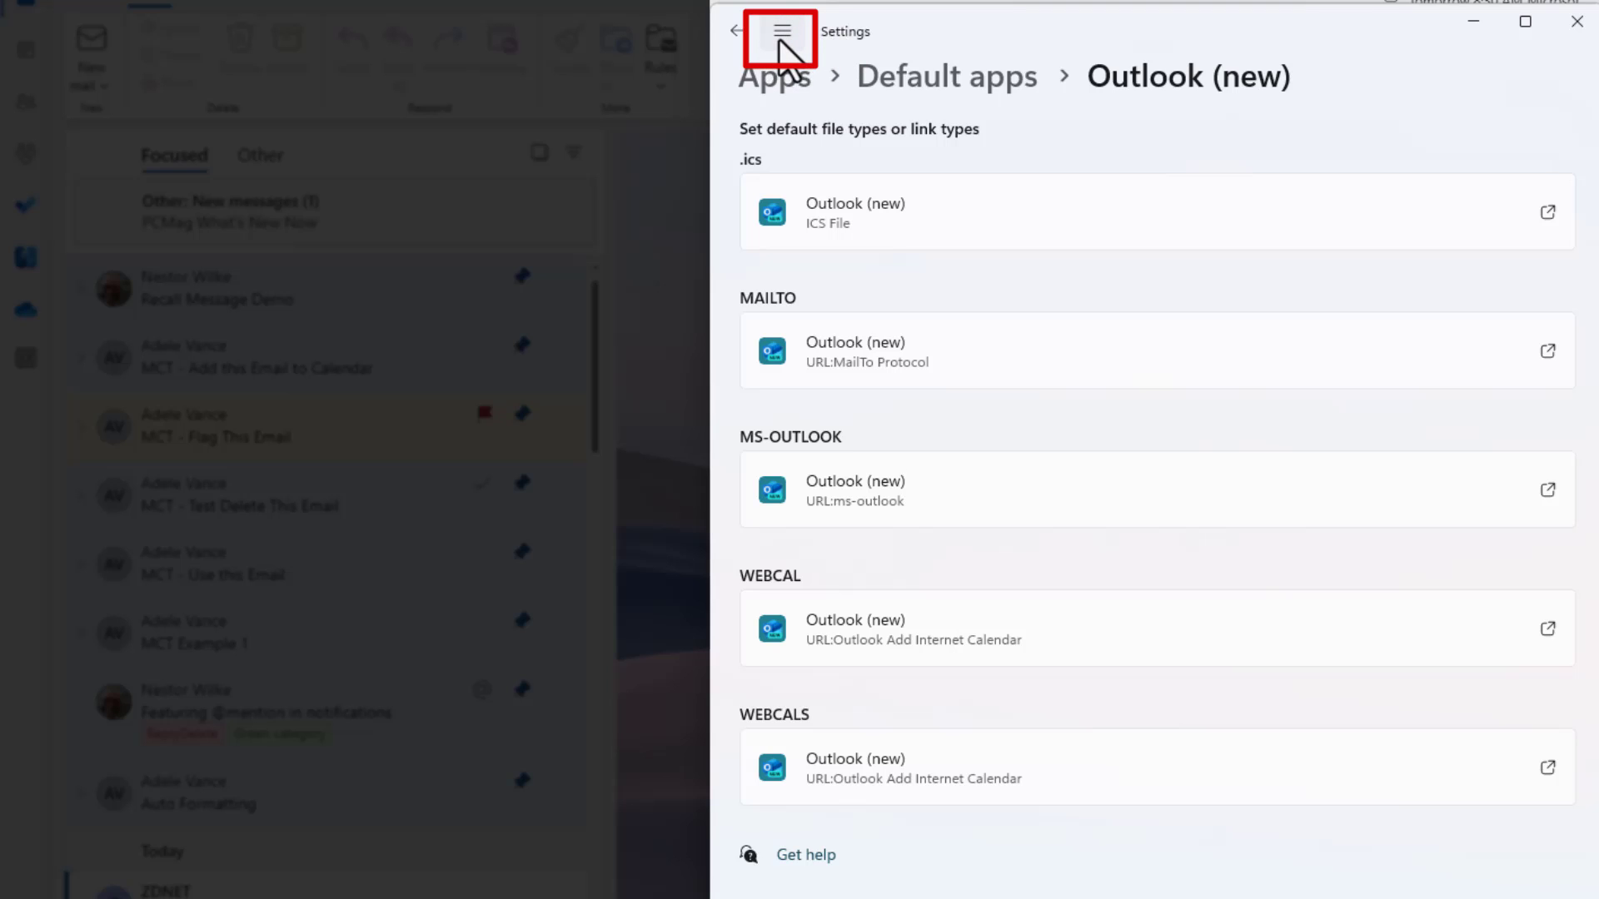
pyautogui.moveTo(777, 39)
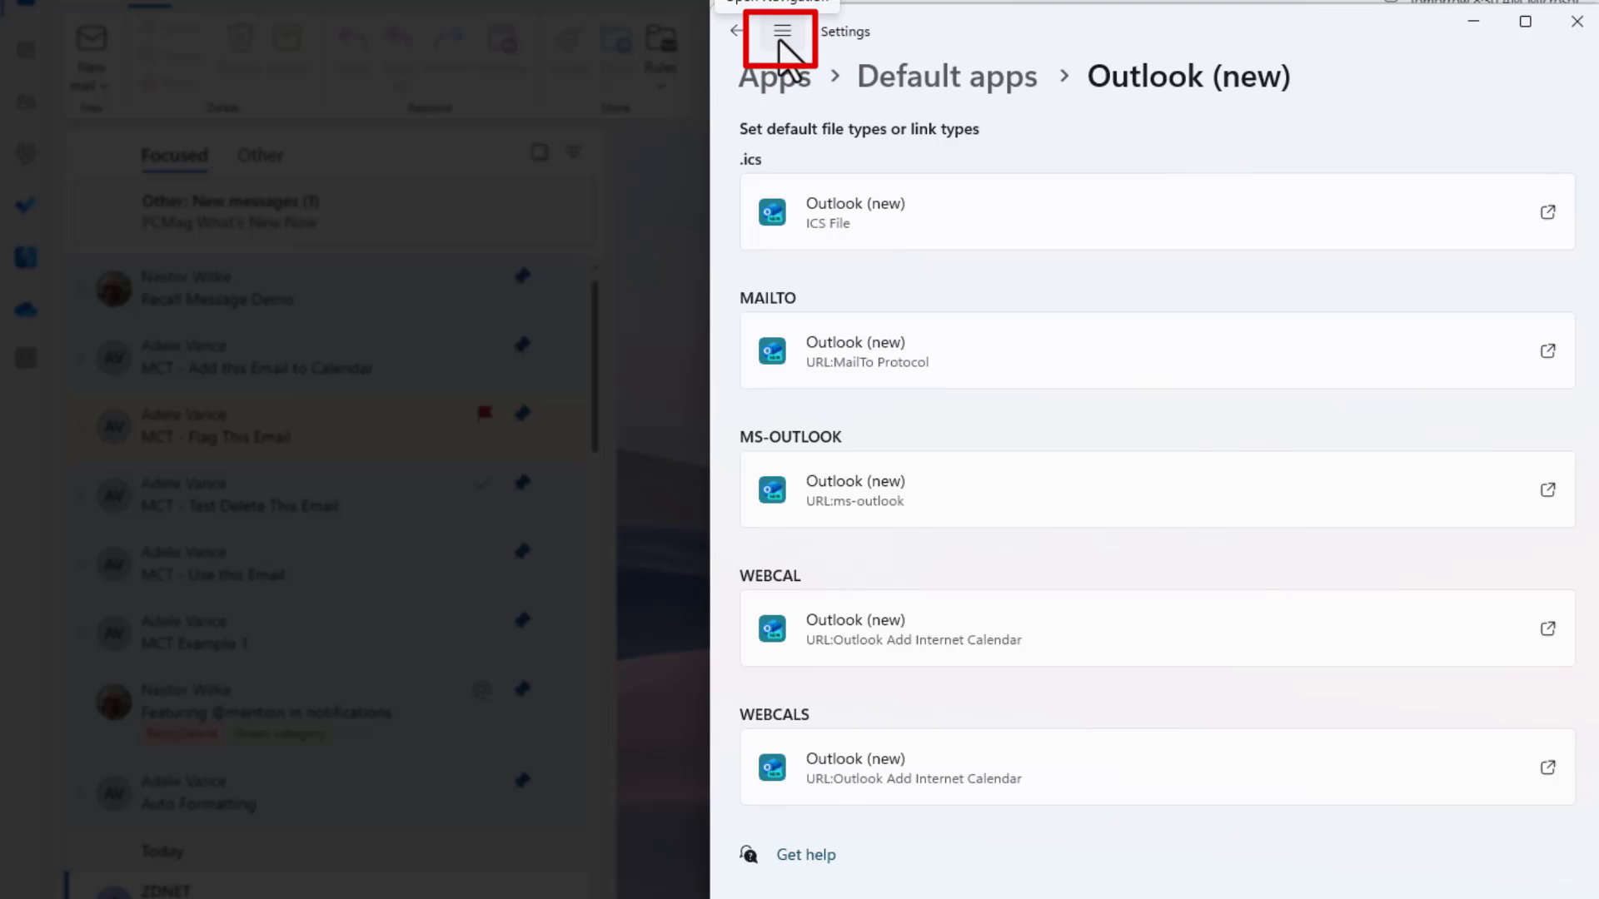
# - Show the Settings navigation pane listing the main categories
pyautogui.click(782, 31)
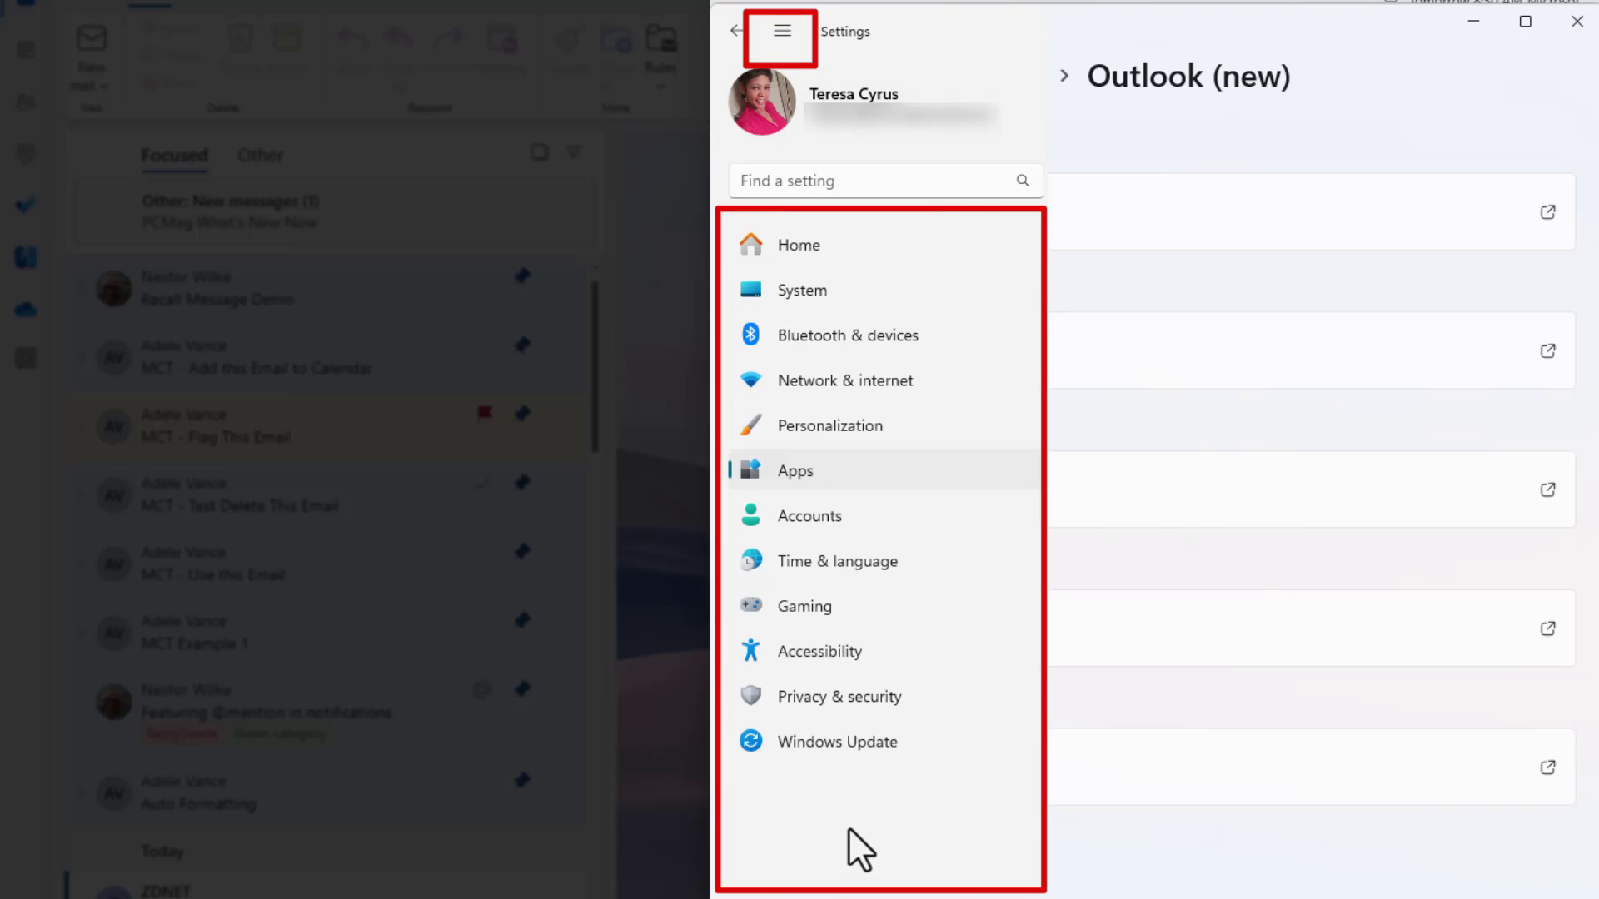